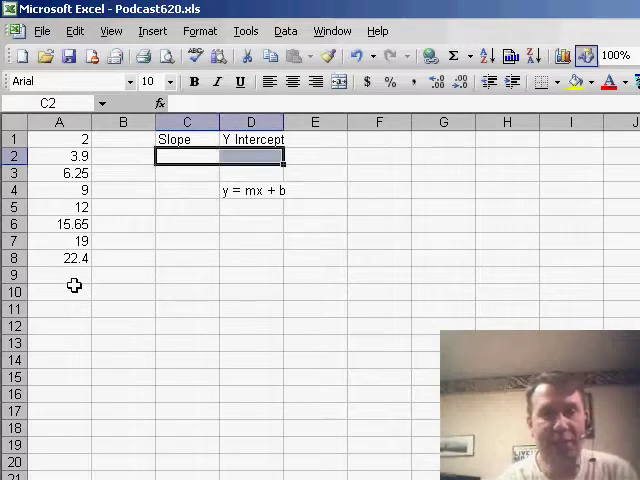
Enter =LINEST(A1:A8) in C2:D2 to return slope 2.970238 and intercept -2.09107.
{"action": "type", "text": "="}
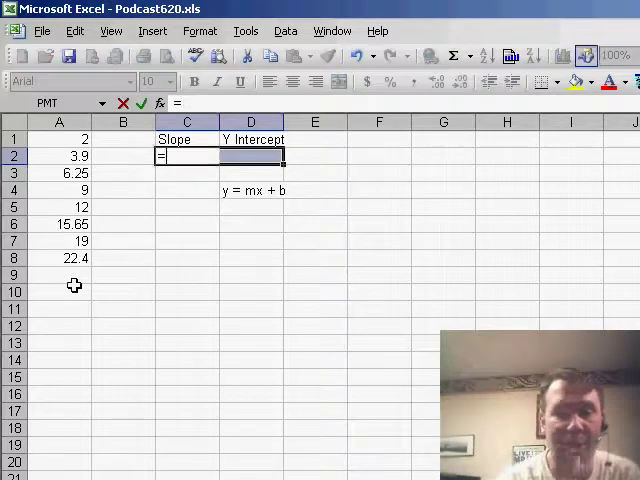
{"action": "type", "text": "LINEST"}
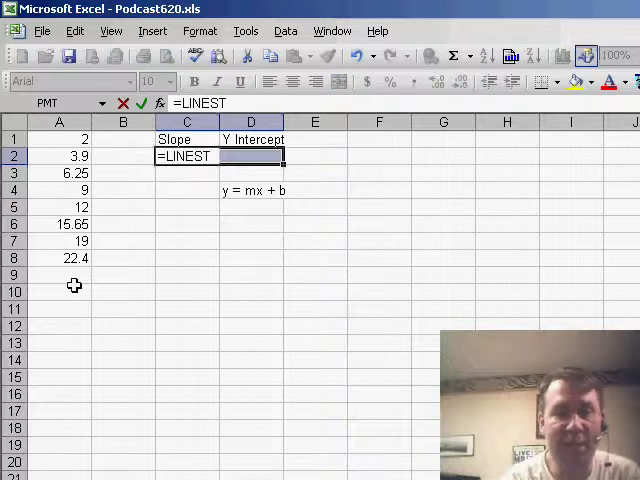
{"action": "type", "text": "("}
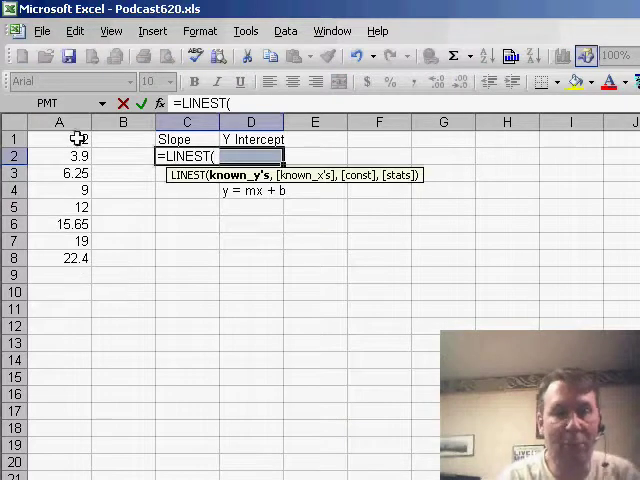
{"action": "left_click_drag", "start_coordinate": [58, 138], "coordinate": [58, 258]}
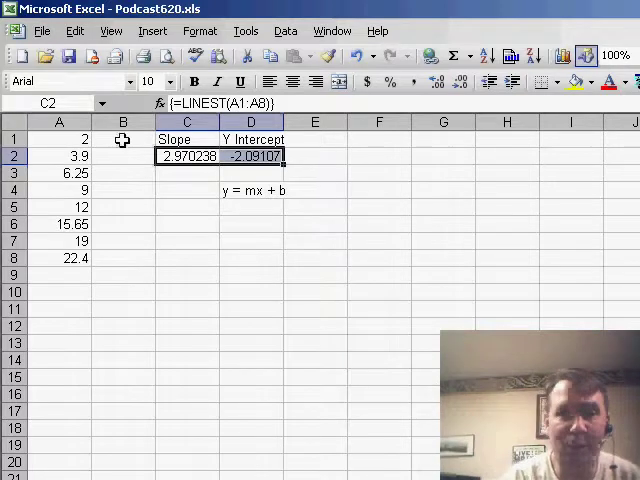
Enter the prediction formula =$D$2+$C$2*ROW(A1) in B1 and fill it down to B9.
{"action": "left_click", "coordinate": [122, 138]}
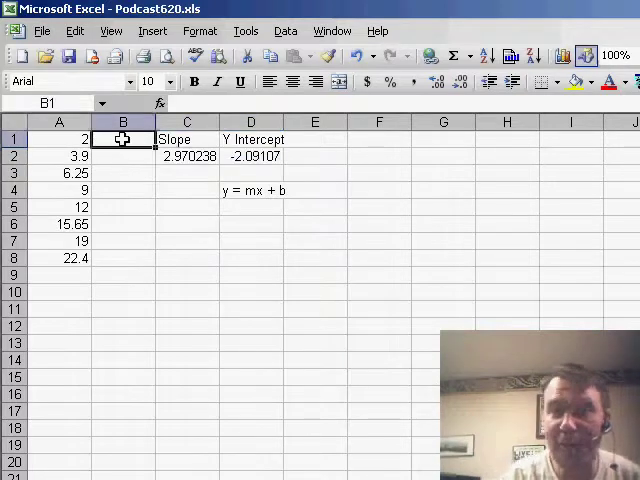
{"action": "type", "text": "=D2"}
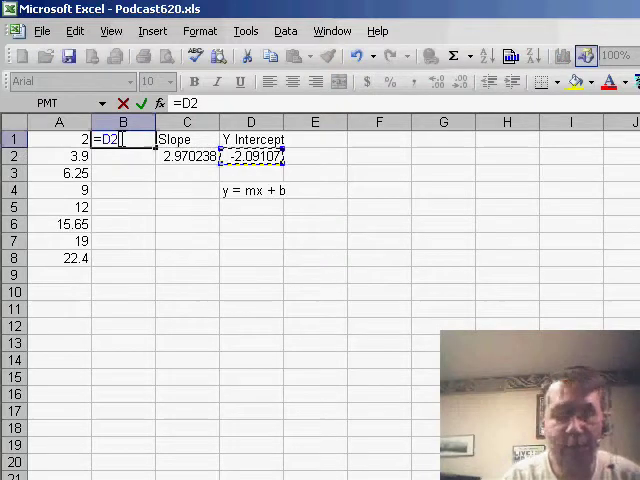
{"action": "key", "text": "F4"}
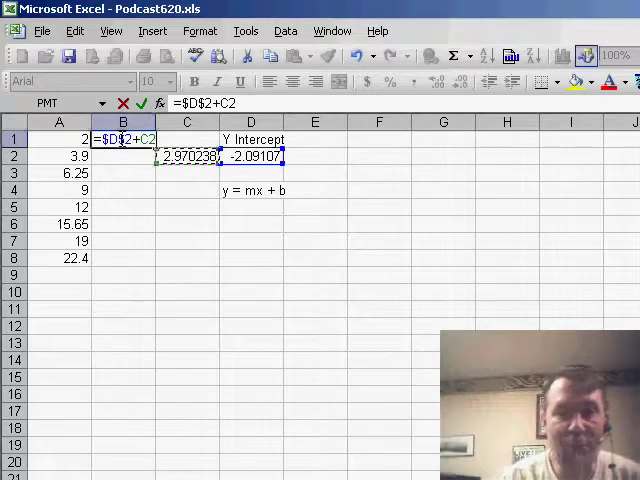
{"action": "type", "text": "$C$2*ROW(A1"}
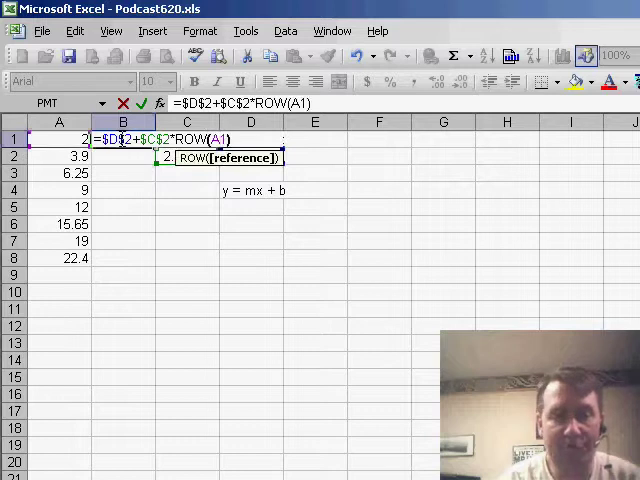
{"action": "key", "text": "Enter"}
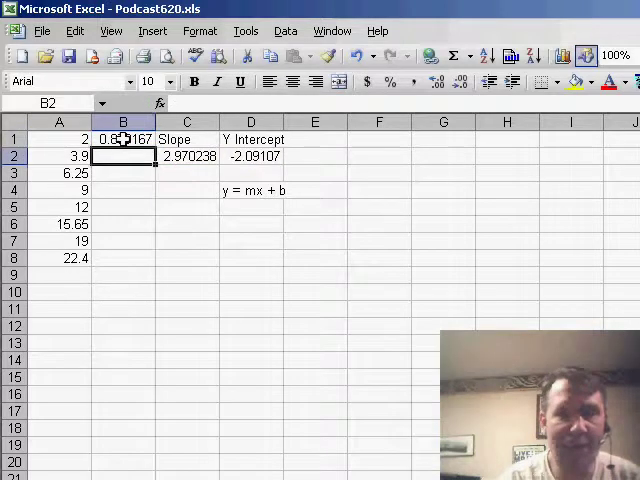
{"action": "left_click", "coordinate": [123, 138]}
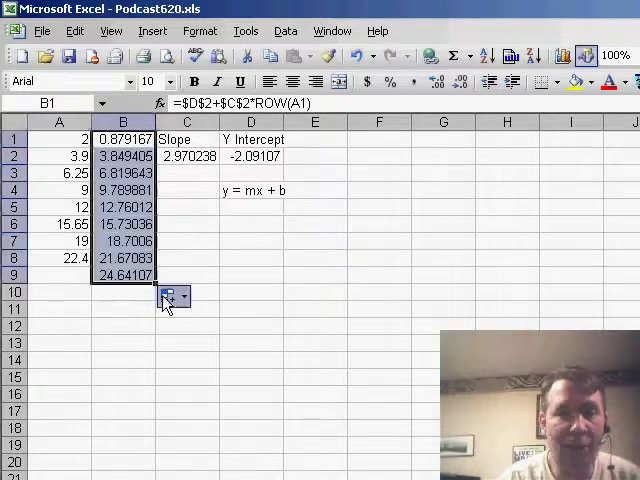
{"action": "mouse_move", "coordinate": [198, 357]}
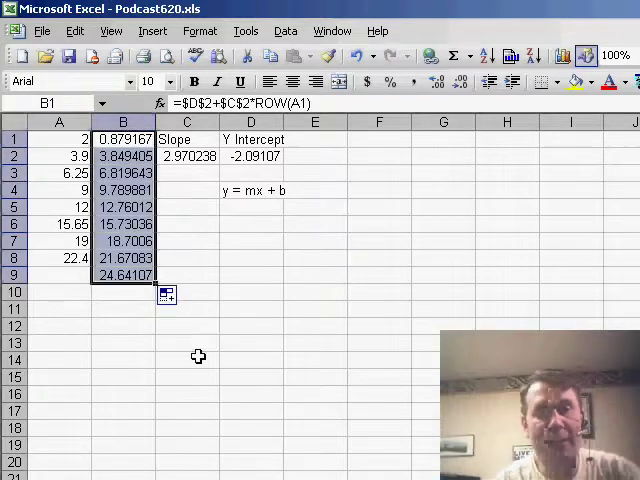
{"action": "left_click", "coordinate": [58, 138]}
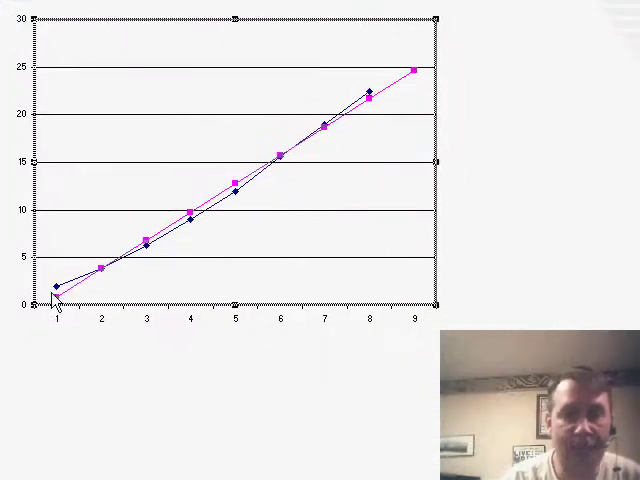
{"action": "mouse_move", "coordinate": [215, 225]}
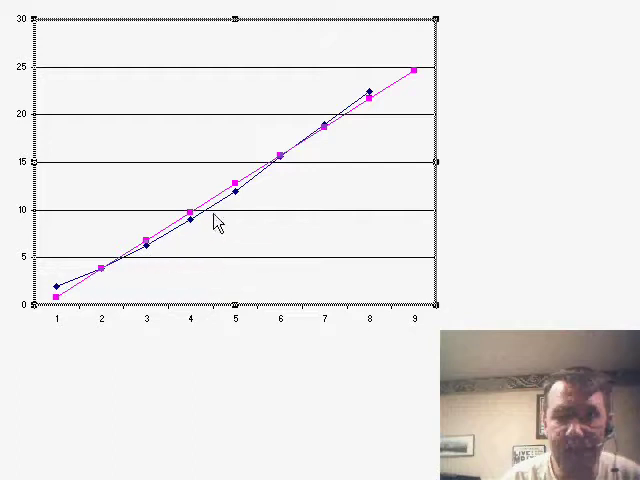
{"action": "mouse_move", "coordinate": [328, 127]}
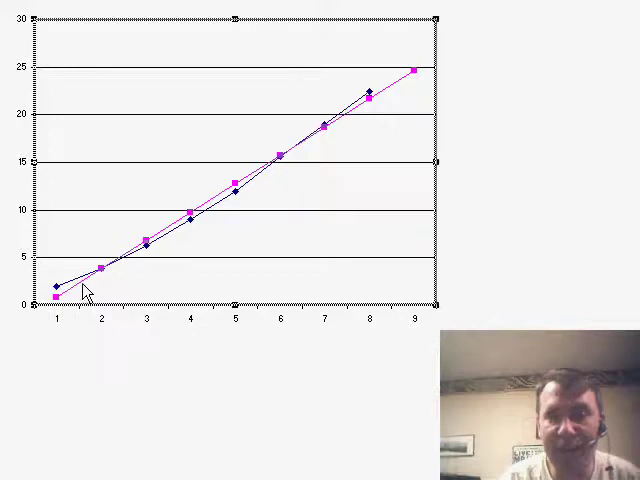
{"action": "mouse_move", "coordinate": [182, 218]}
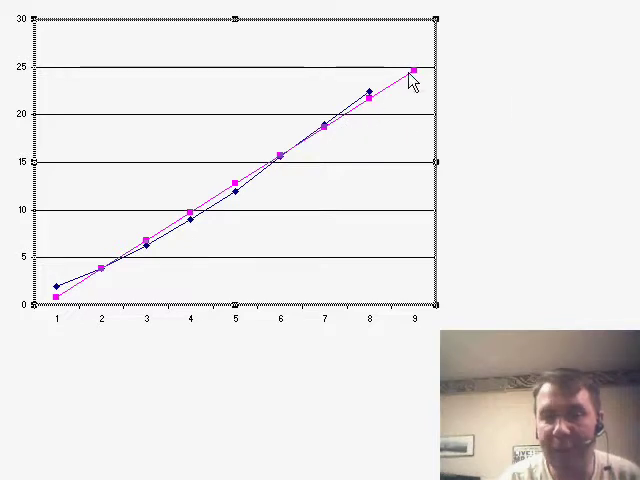
{"action": "mouse_move", "coordinate": [410, 72]}
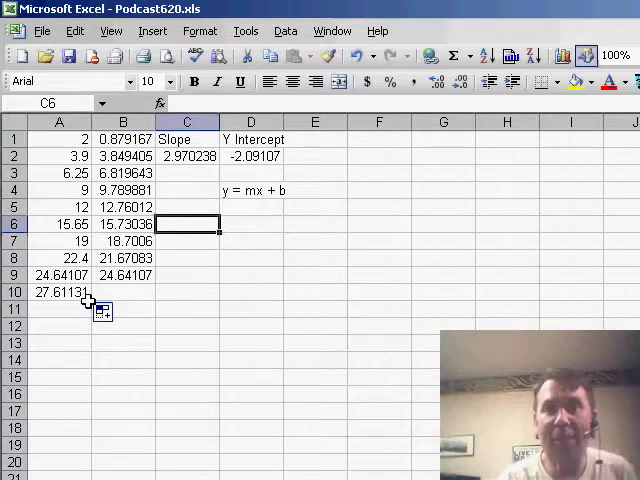
Label C6 'Slope' and enter =INDEX(LINEST(A1:A9),1,2) in D6, returning -2.09107.
{"action": "type", "text": "SLo"}
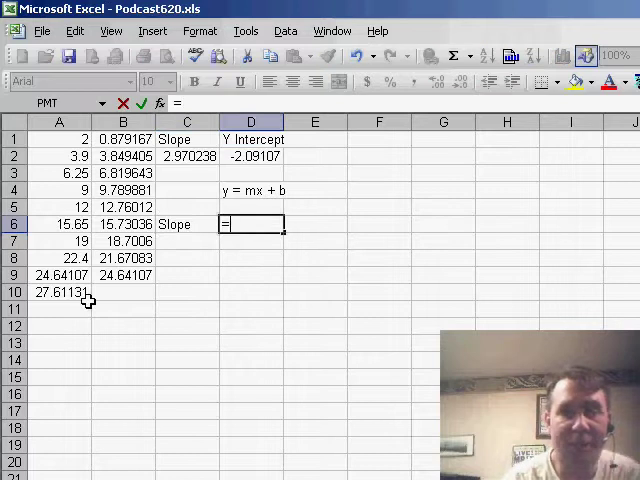
{"action": "type", "text": "=INDEX(LINEST(A1"}
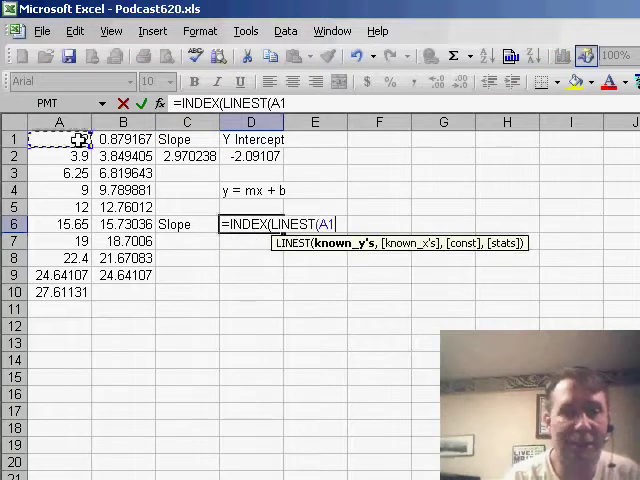
{"action": "left_click_drag", "start_coordinate": [58, 138], "coordinate": [58, 258]}
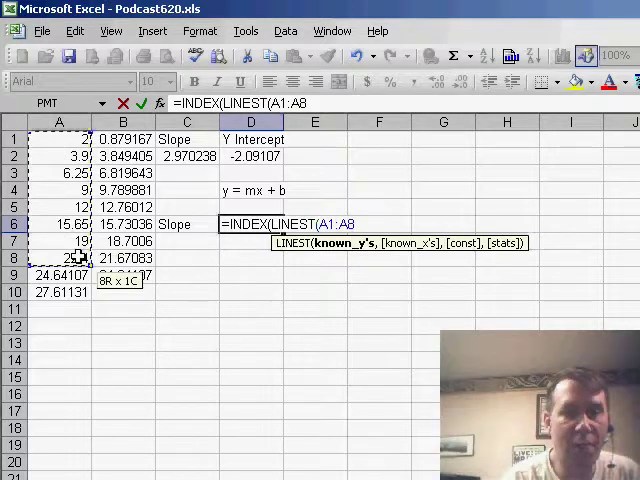
{"action": "left_click_drag", "start_coordinate": [58, 258], "coordinate": [58, 275]}
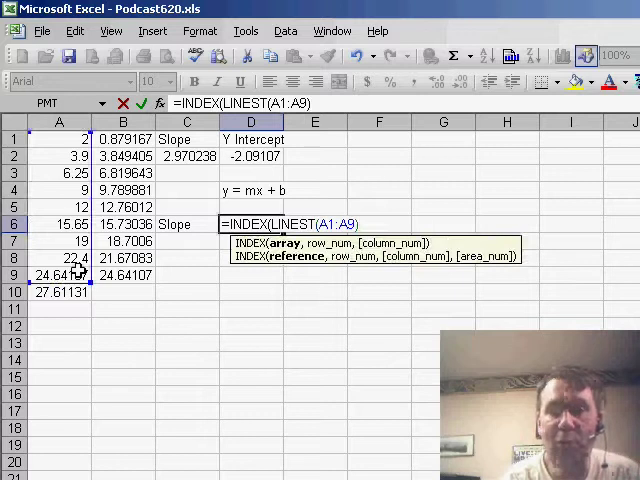
{"action": "type", "text": ",1,"}
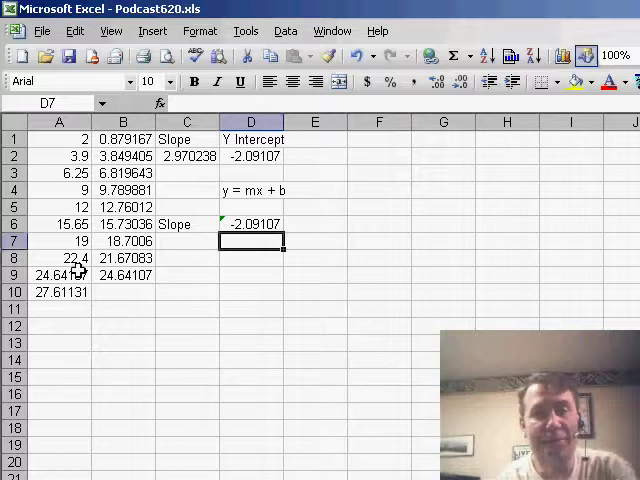
{"action": "left_click", "coordinate": [250, 224]}
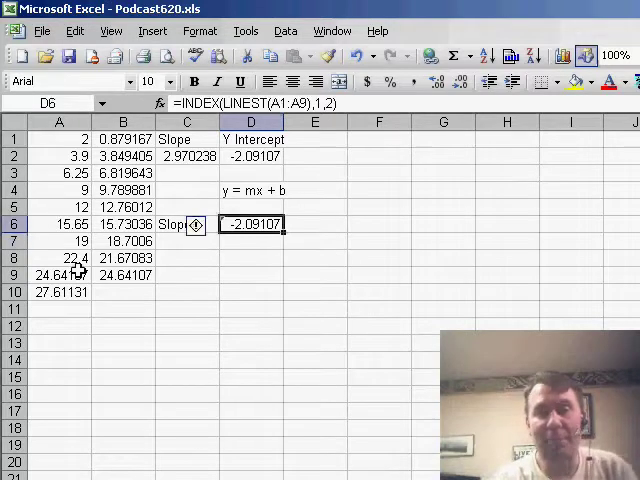